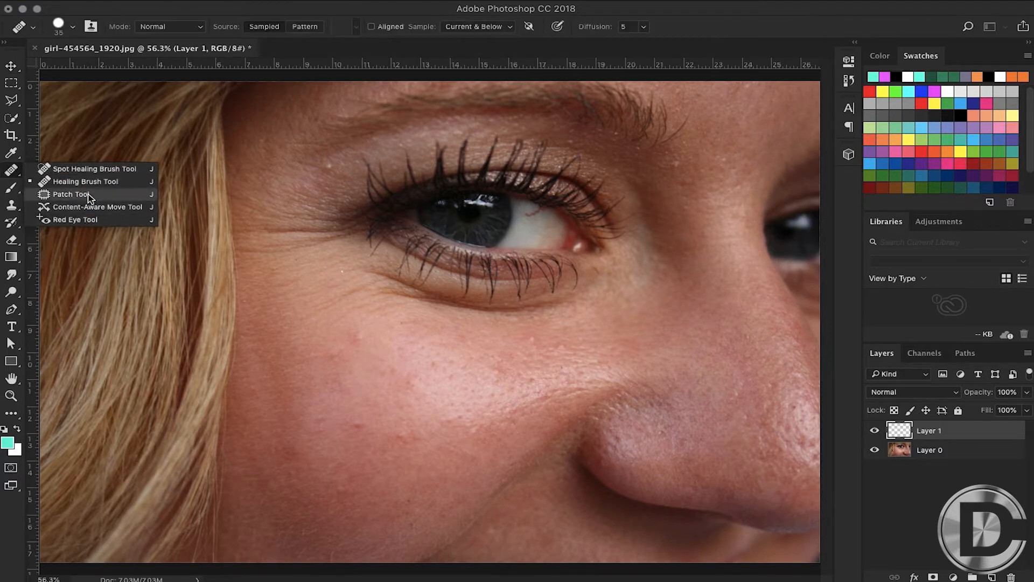
# Step: Heal the under-eye wrinkles on Layer 1 with the Healing Brush sampling Current & Below
pyautogui.click(94, 168)
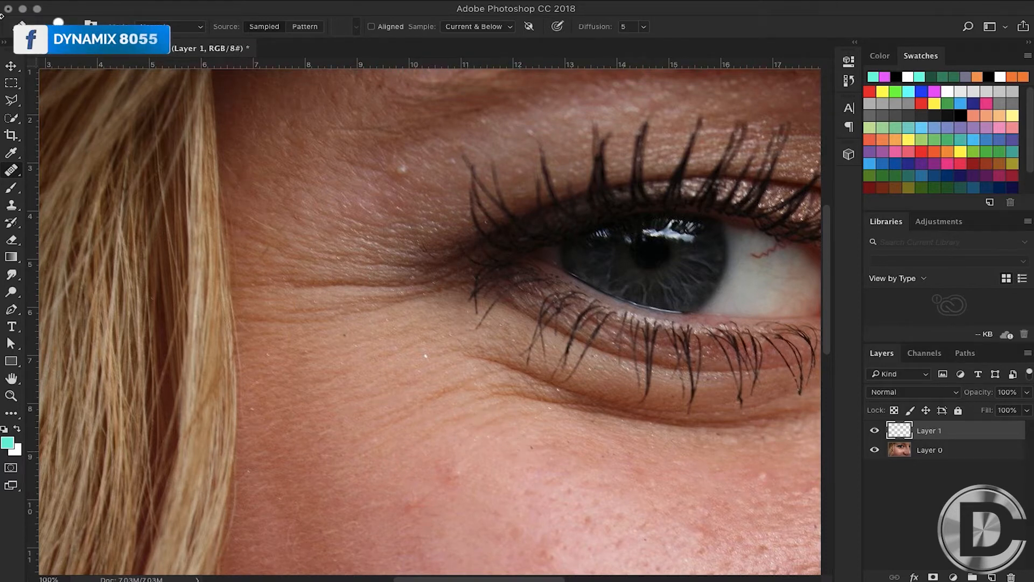
pyautogui.click(477, 25)
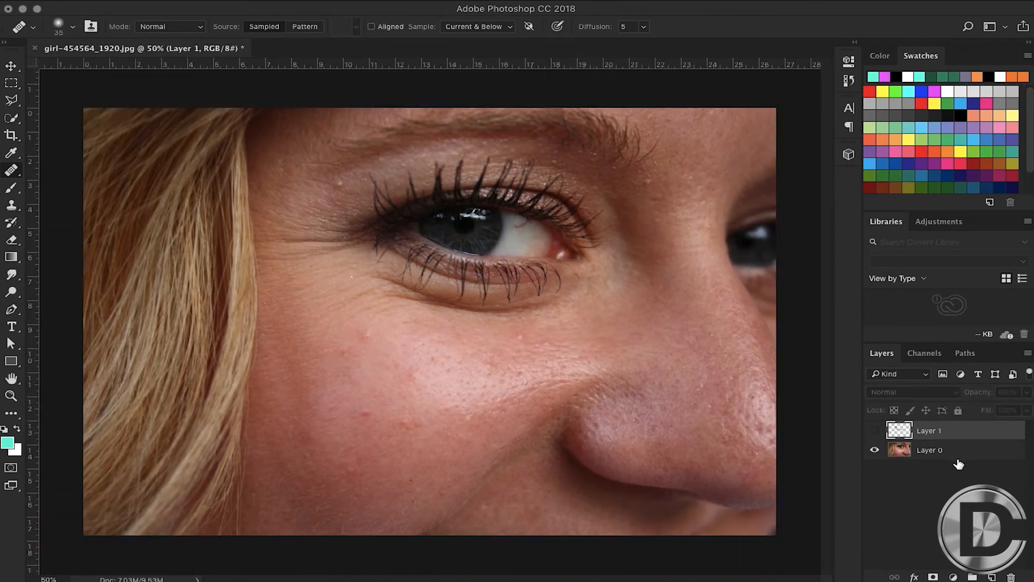
# Step: On the duplicated photo layer, heal the crow's-feet lines and fine lines under the lower lashes
pyautogui.click(929, 451)
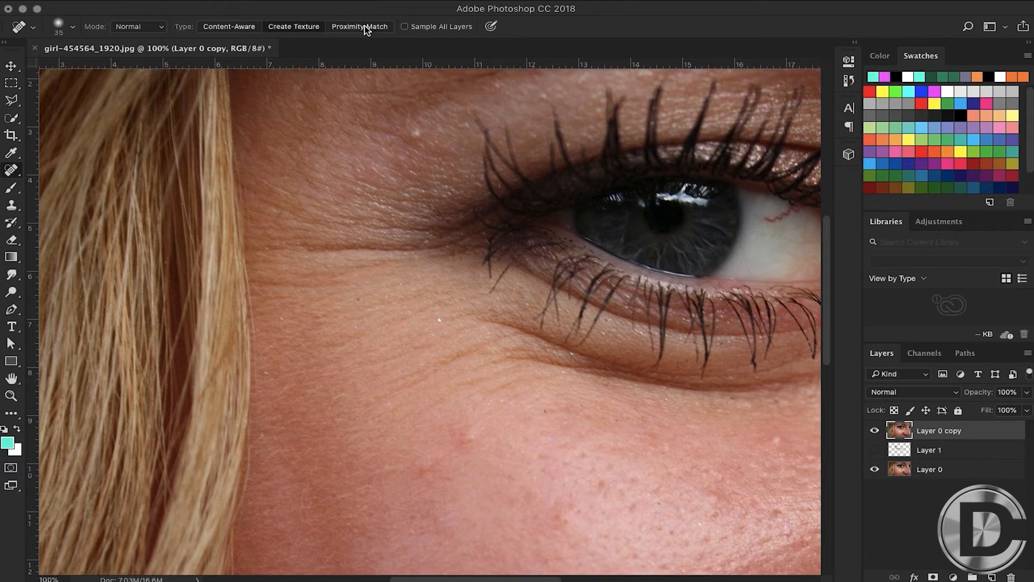
pyautogui.moveTo(316, 246); pyautogui.dragTo(442, 251)
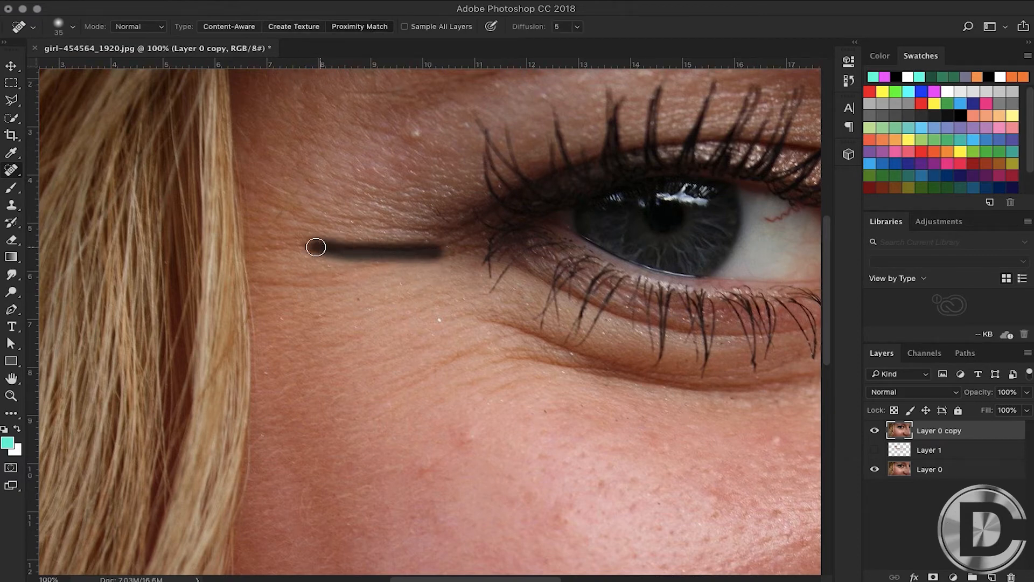
pyautogui.moveTo(316, 247); pyautogui.dragTo(354, 228)
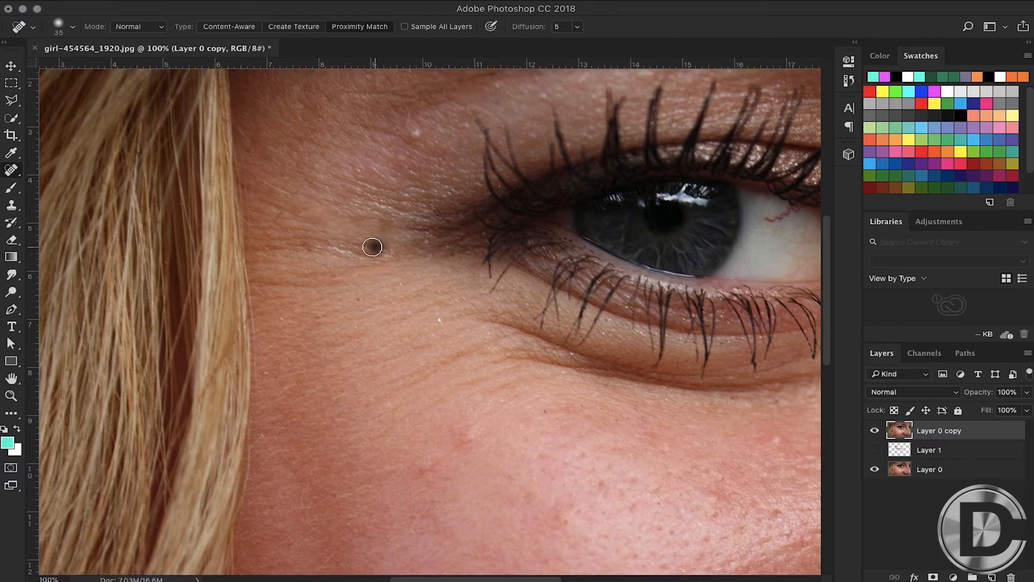
pyautogui.moveTo(372, 246); pyautogui.dragTo(522, 330)
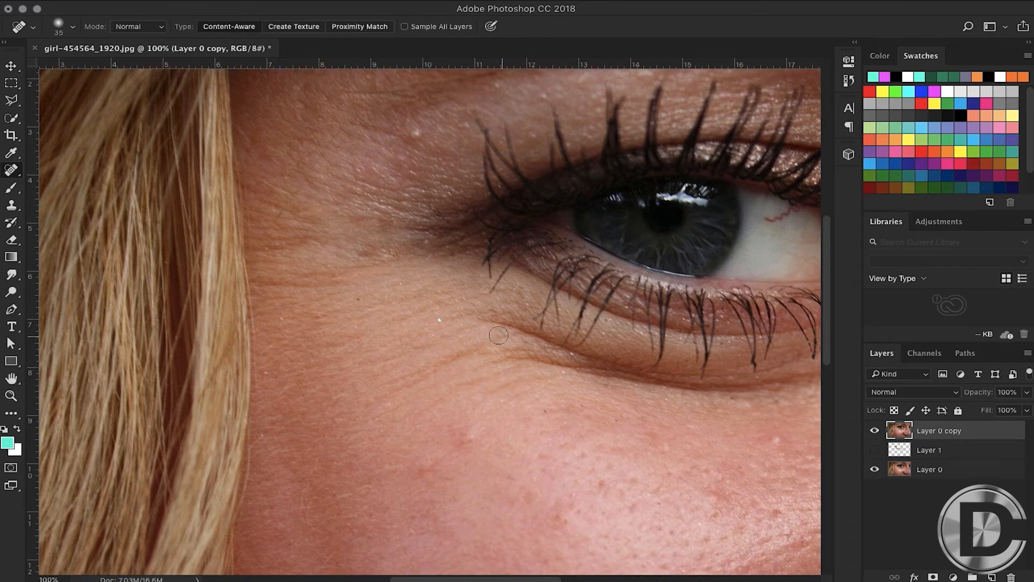
pyautogui.moveTo(499, 334); pyautogui.dragTo(539, 366)
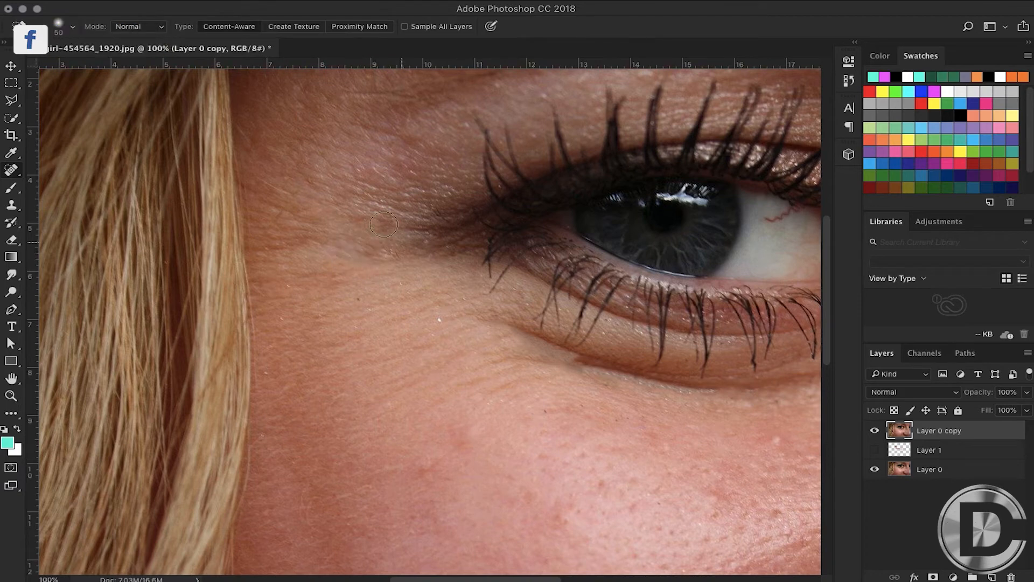
# Step: Remove the small dark spot below the eye with the Spot Healing Brush
pyautogui.click(514, 361)
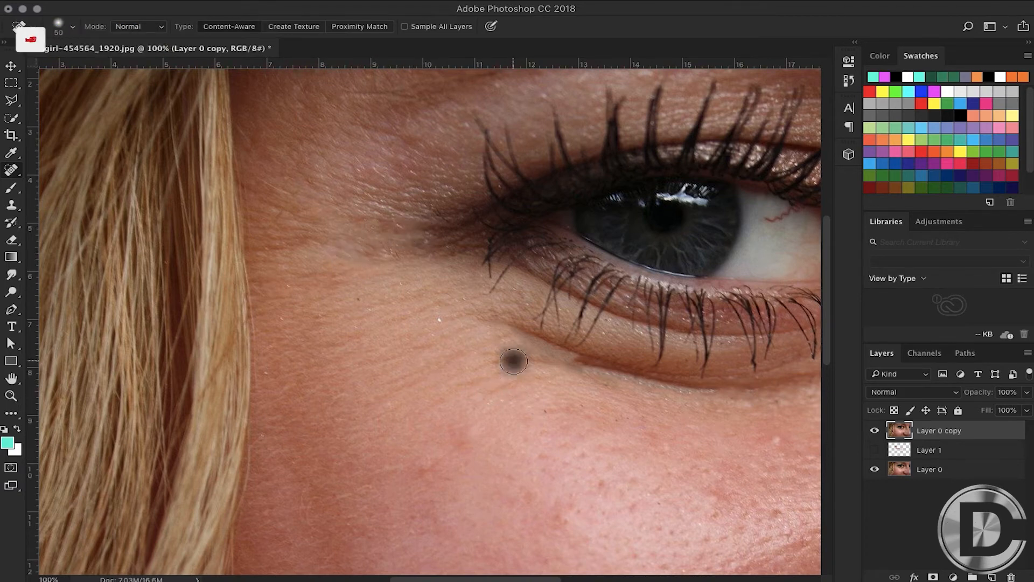
pyautogui.click(512, 361)
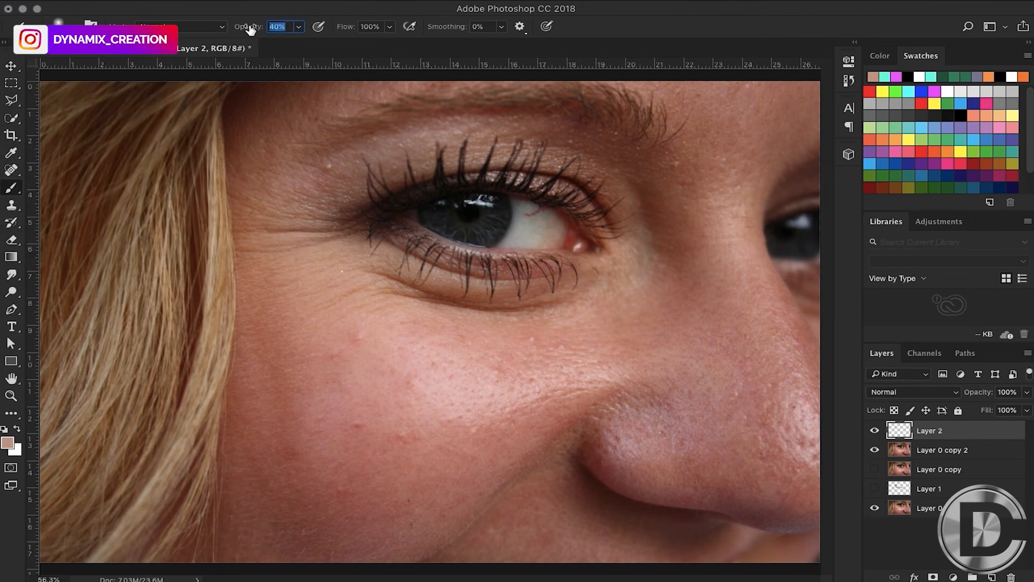
# Step: Sample a cheek skin tone and brush it lightly over the eye-side lines and cheek spots
pyautogui.click(9, 443)
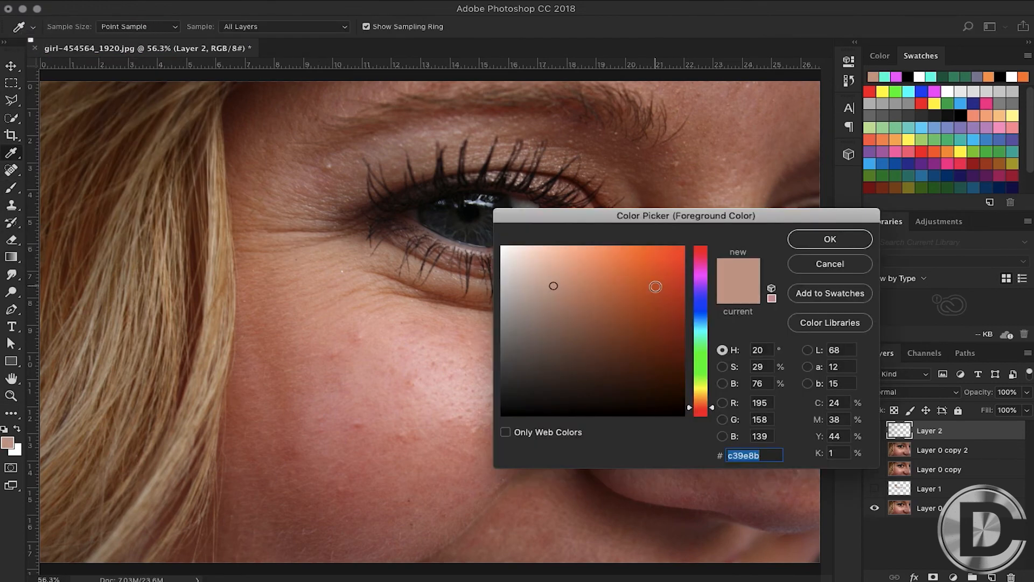
pyautogui.click(830, 239)
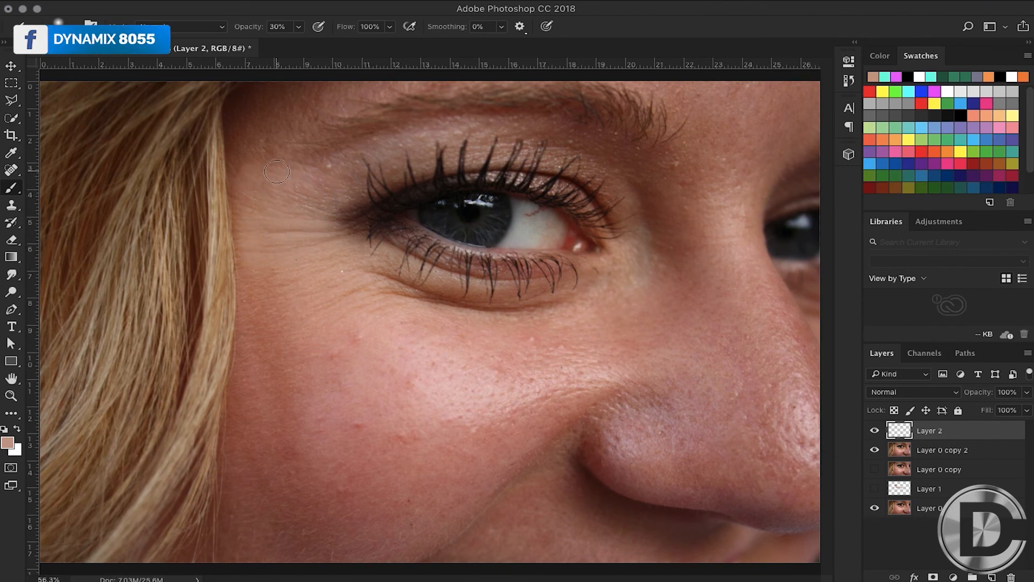
pyautogui.moveTo(277, 171); pyautogui.dragTo(465, 317)
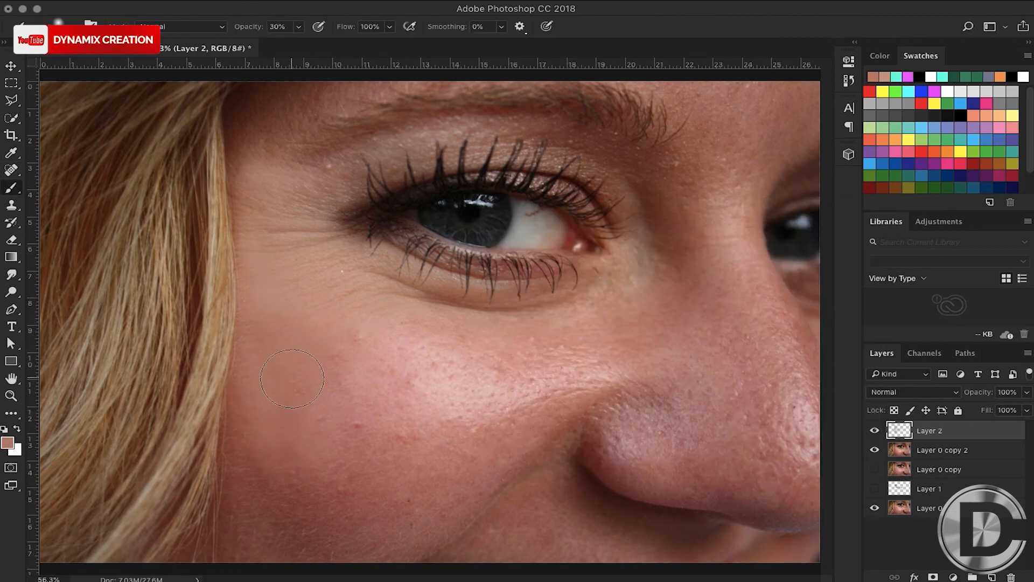
pyautogui.moveTo(292, 378); pyautogui.dragTo(417, 426)
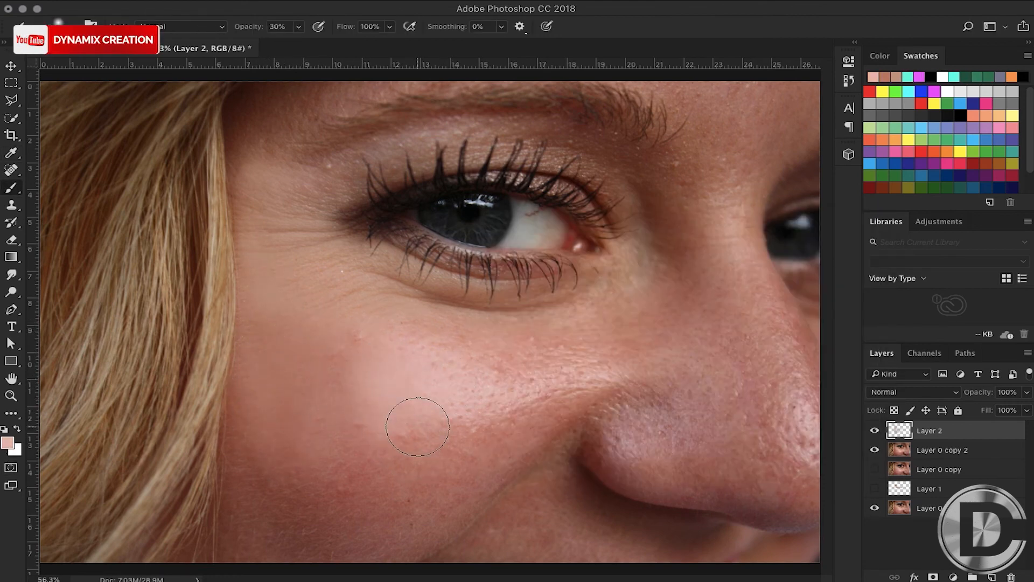